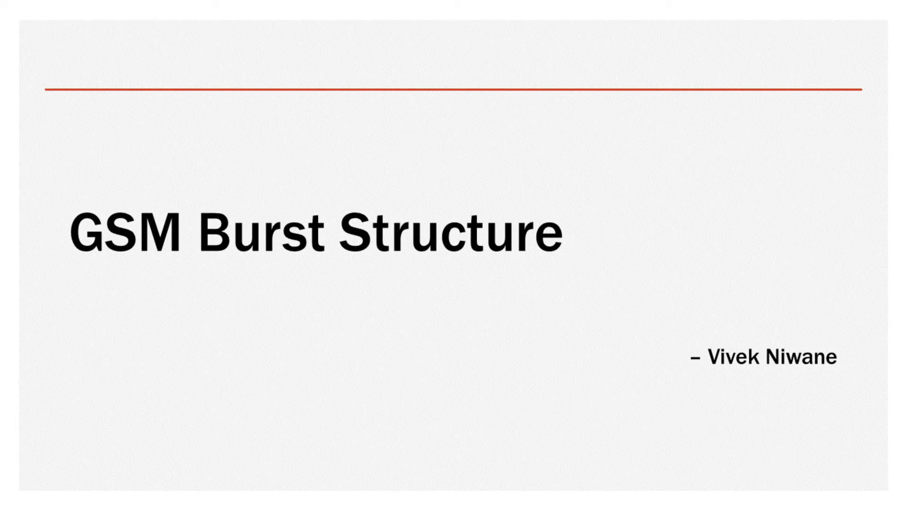
- Advance from the GSM Burst Structure title slide to the burst types comparison diagram
key(Right)
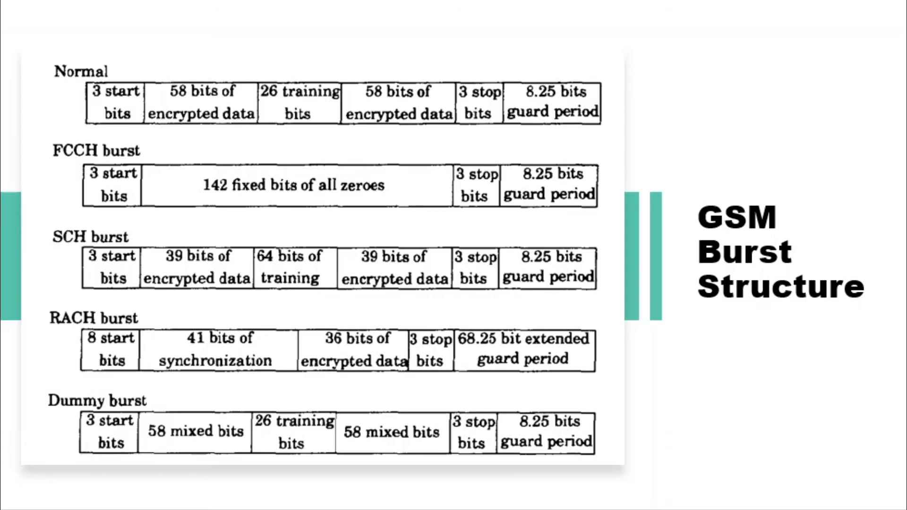